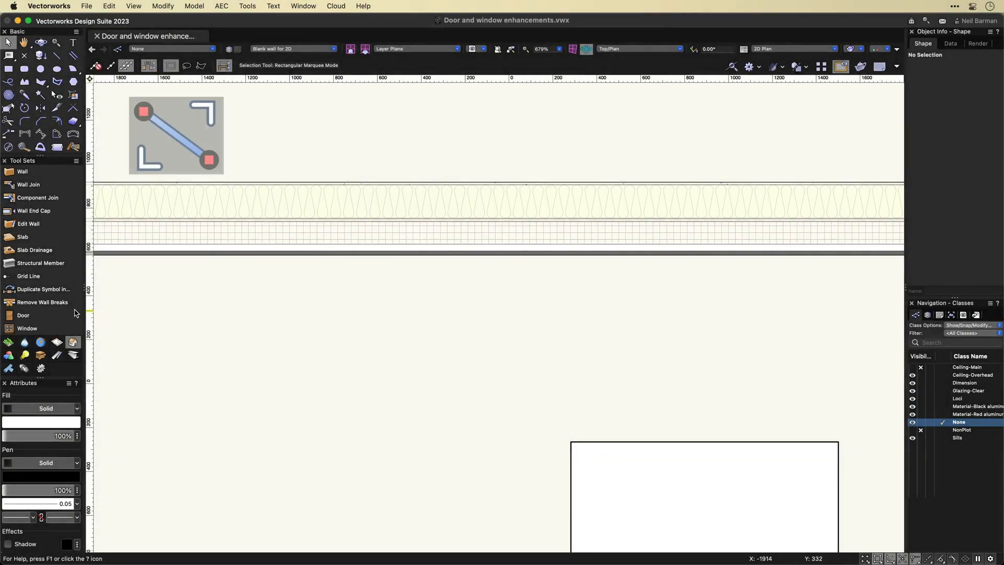
Activate the Door tool to place a swinging door into the plan wall
{"action": "left_click", "coordinate": [22, 315]}
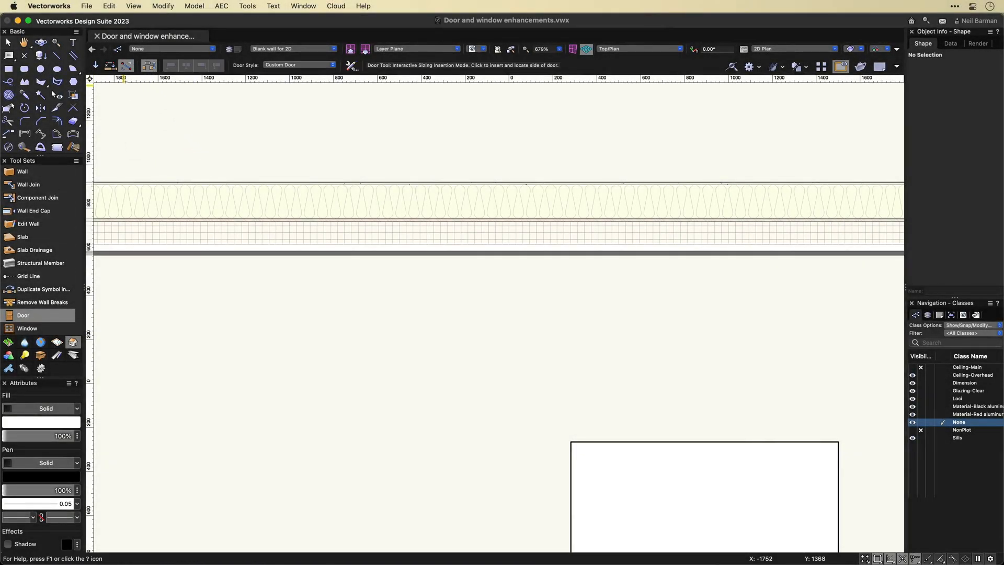
{"action": "mouse_move", "coordinate": [132, 66]}
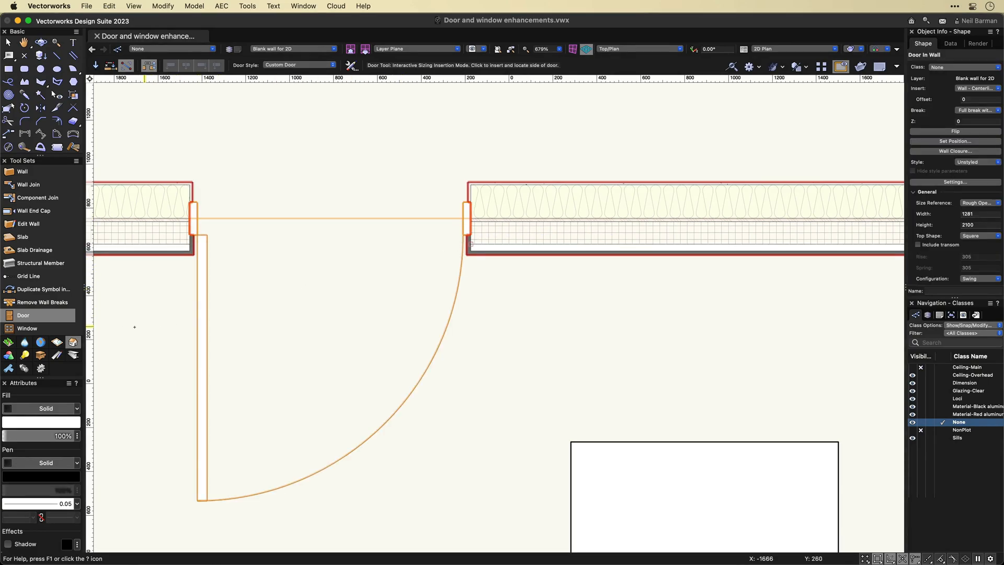
Activate the Window tool and place a casement window in the plan wall right of the door
{"action": "left_click", "coordinate": [27, 328]}
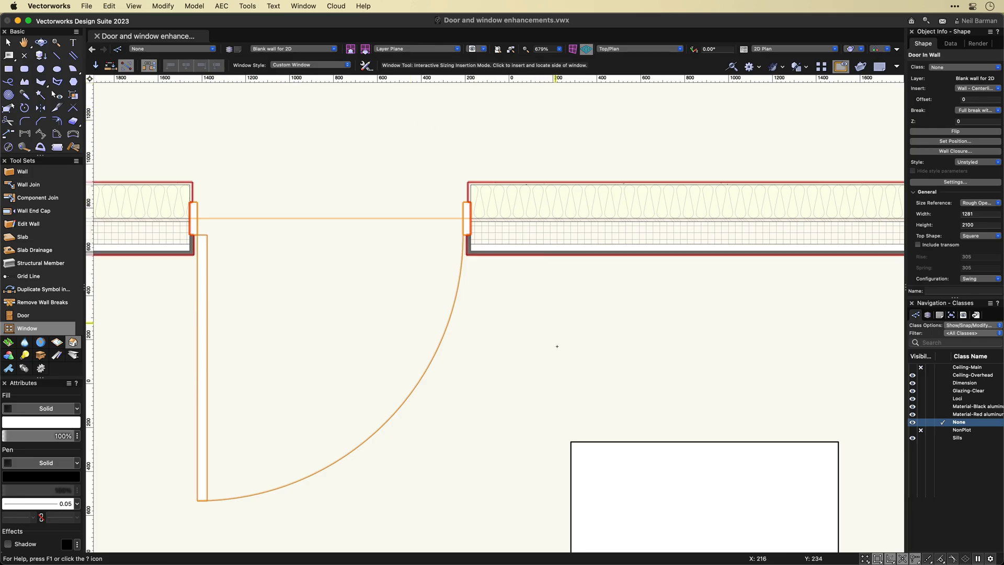
{"action": "mouse_move", "coordinate": [572, 249]}
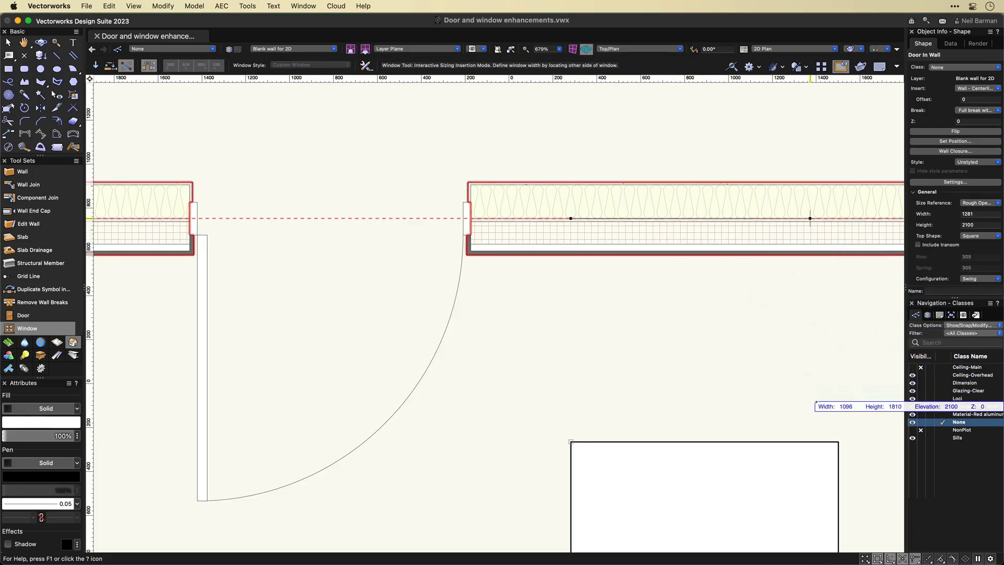
{"action": "mouse_move", "coordinate": [837, 218]}
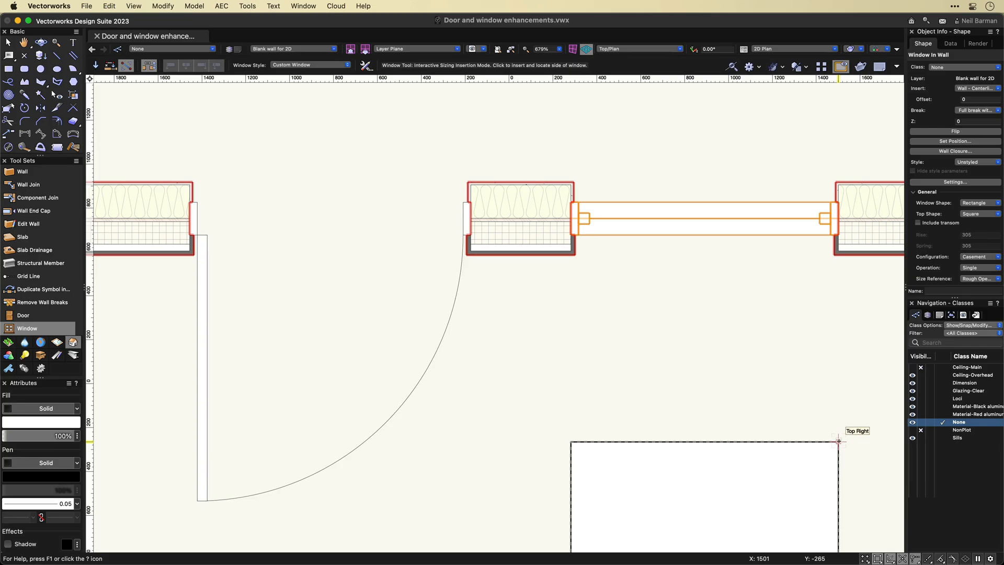
{"action": "left_click", "coordinate": [8, 41]}
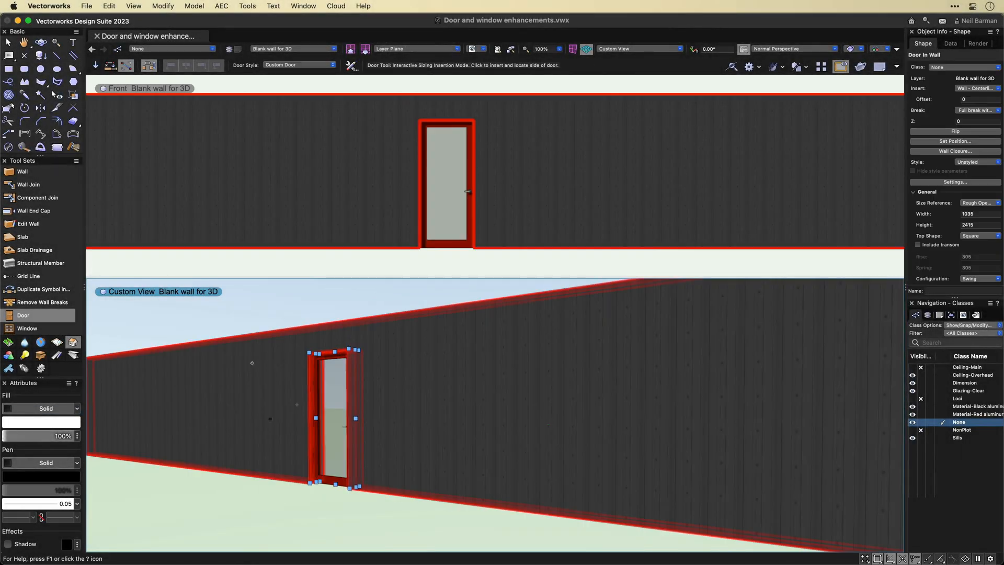
Reselect the insertion tool to start setting a door into the 3D blank wall
{"action": "left_click", "coordinate": [27, 327]}
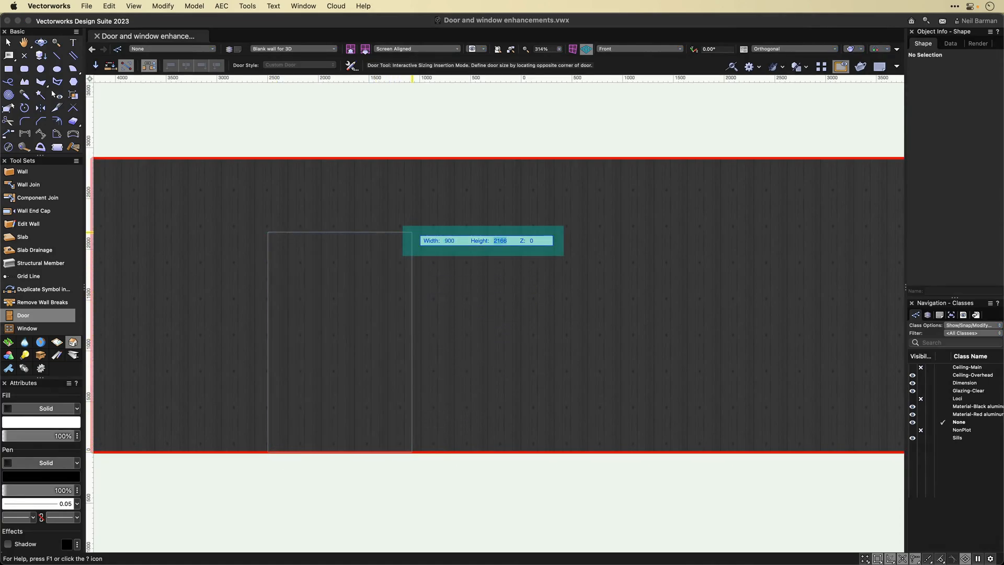
{"action": "mouse_move", "coordinate": [413, 227]}
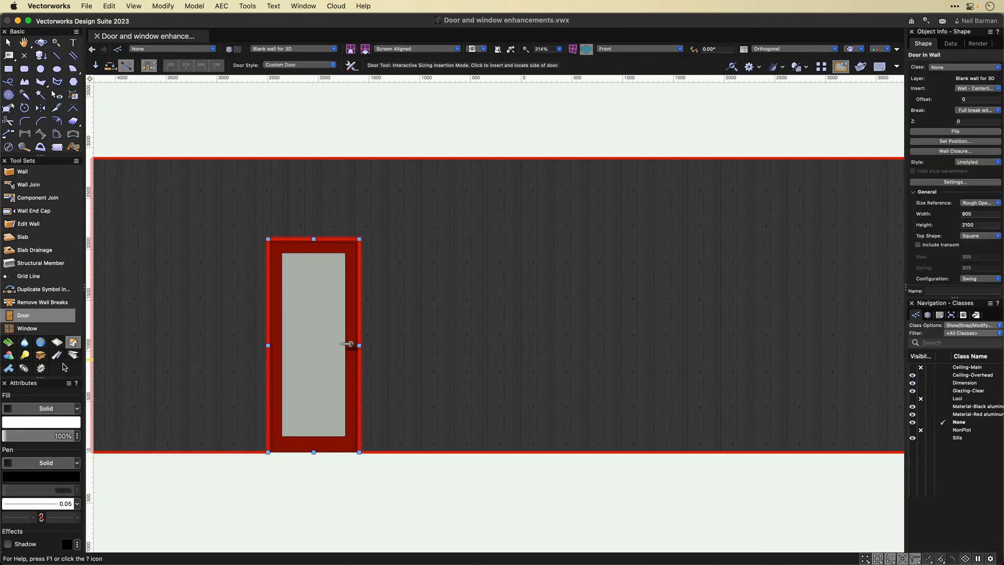
Activate the Window tool after the 900×2100 door is set in the front-elevation wall
{"action": "left_click", "coordinate": [27, 327]}
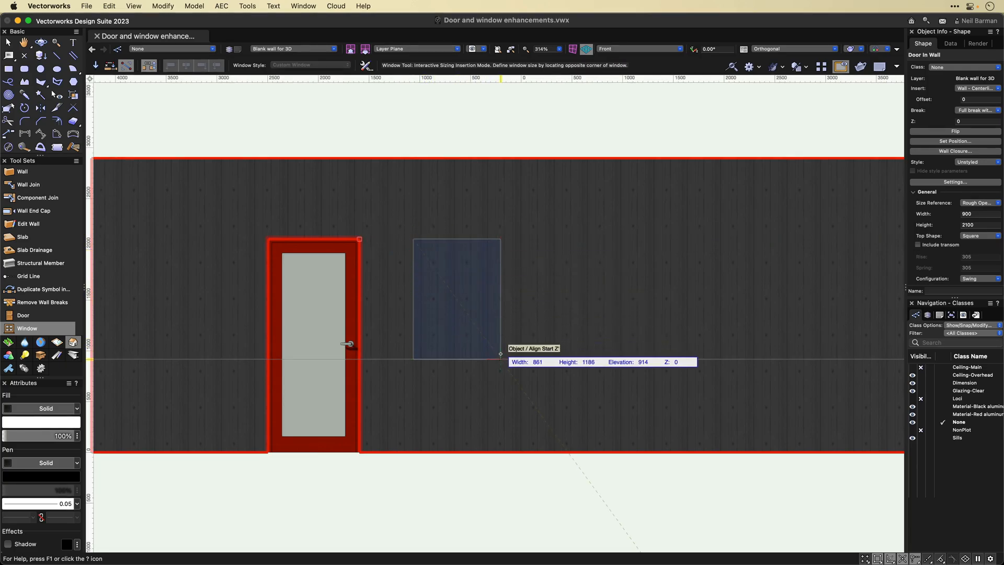
Size and place a casement window about 861×1186 beside the door in front elevation
{"action": "left_click", "coordinate": [455, 299]}
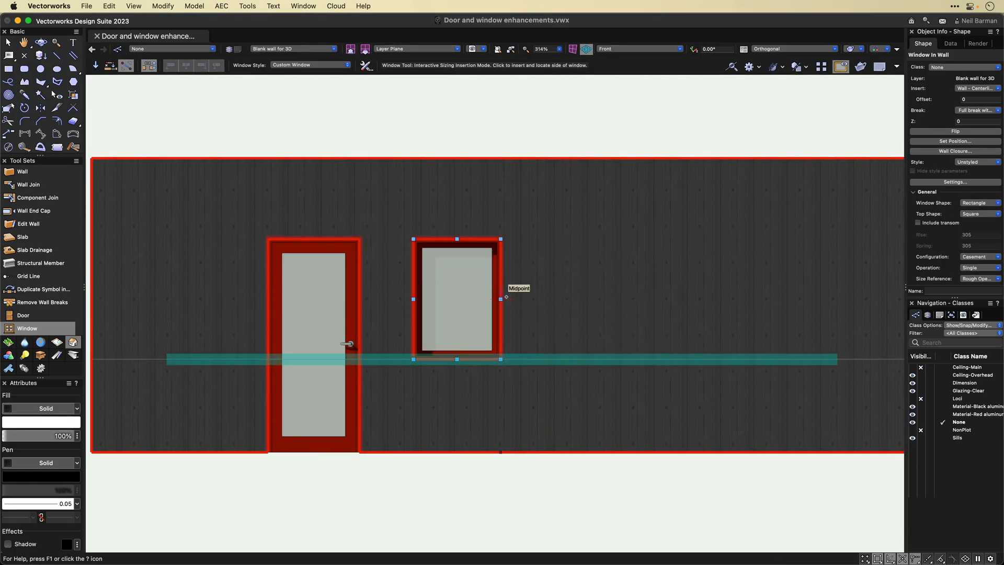
{"action": "left_click", "coordinate": [500, 299]}
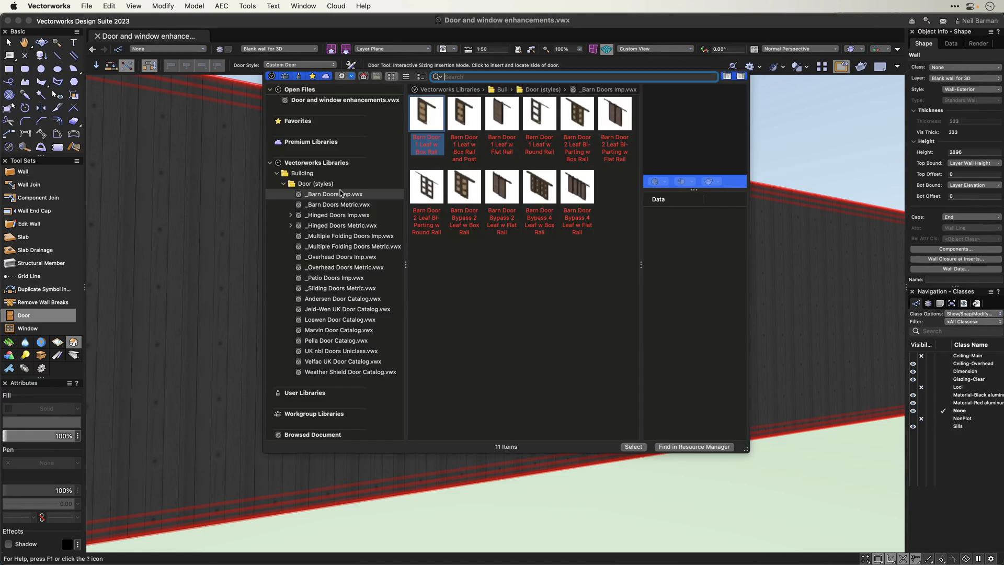
Browse the Hinged Doors Imp and Overhead Doors Imp style libraries
{"action": "left_click", "coordinate": [337, 215]}
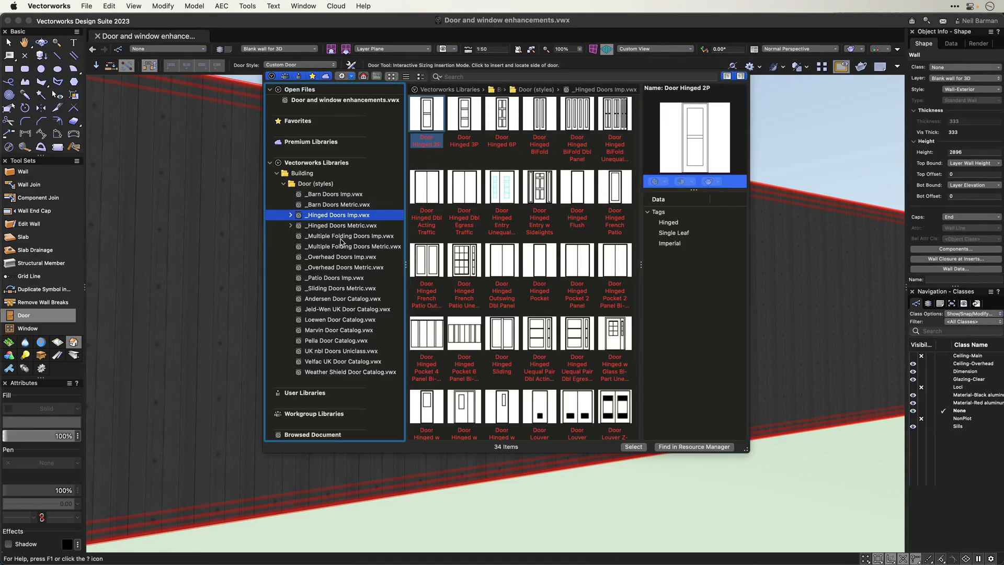
{"action": "left_click", "coordinate": [341, 257]}
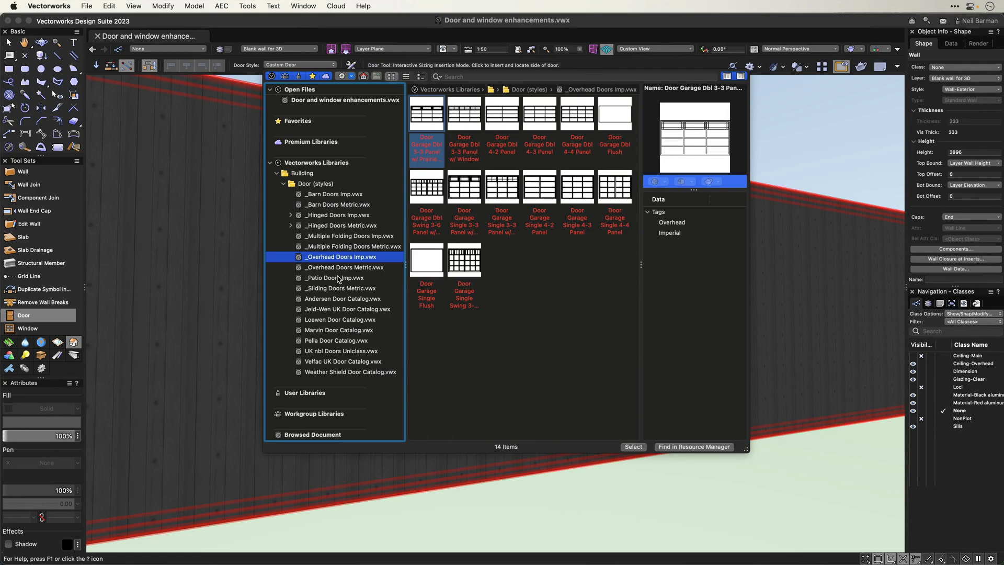